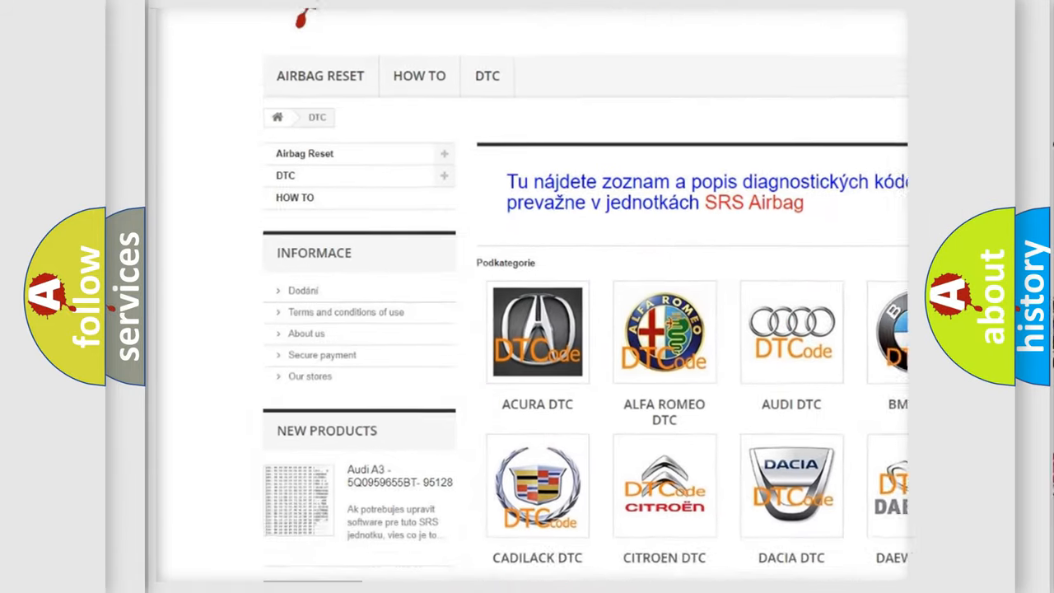
# Scroll the airbagreset.sk DTC page past the brand logos to the code list and back
pyautogui.scroll(-3)
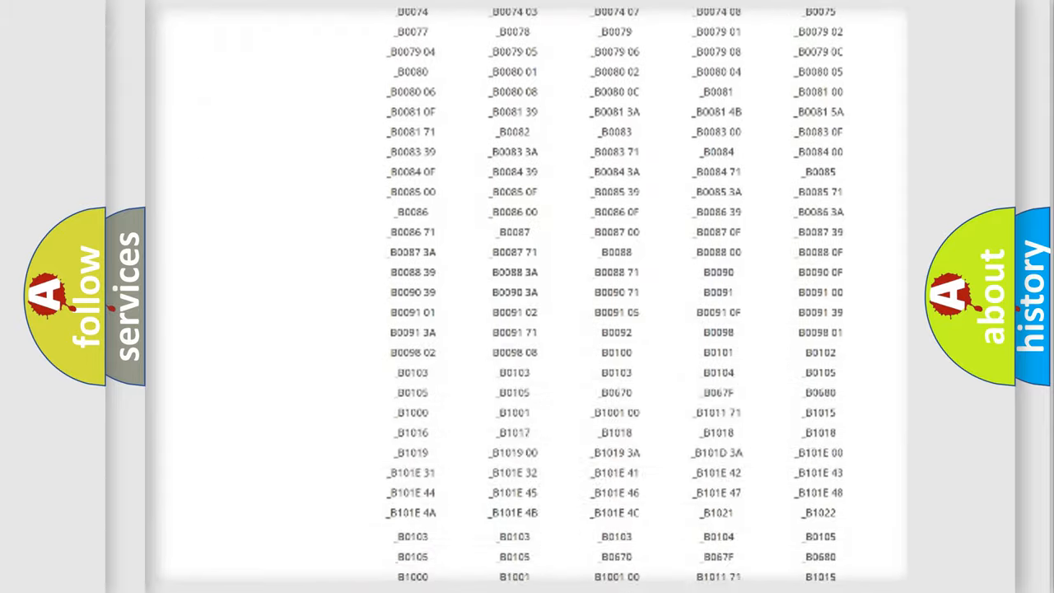
pyautogui.scroll(3)
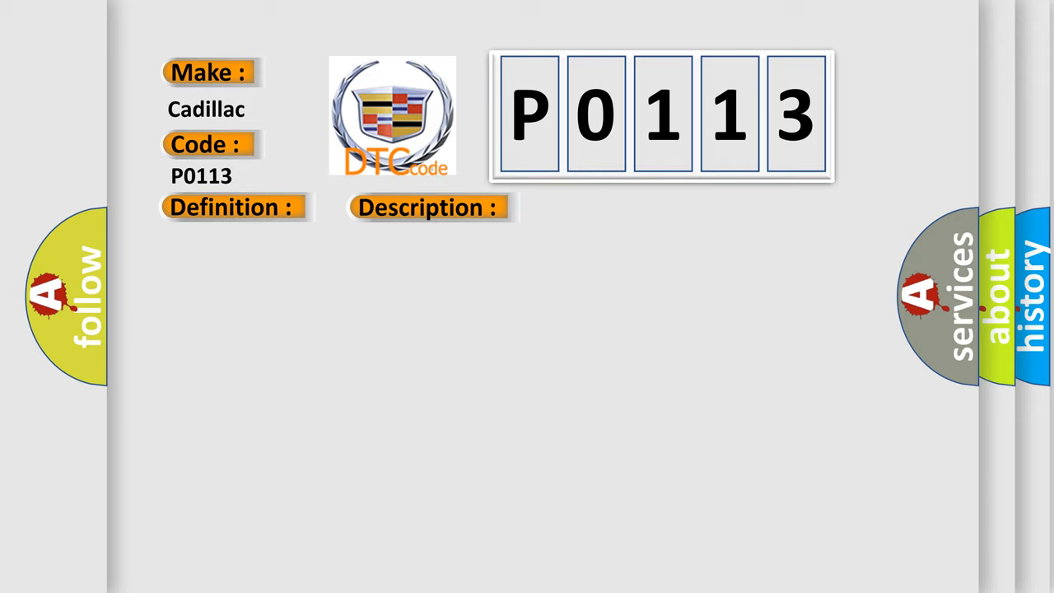
# Reveal the Cause heading and the IAT sensor reading-too-cold note on the P0113 slide
pyautogui.click(428, 208)
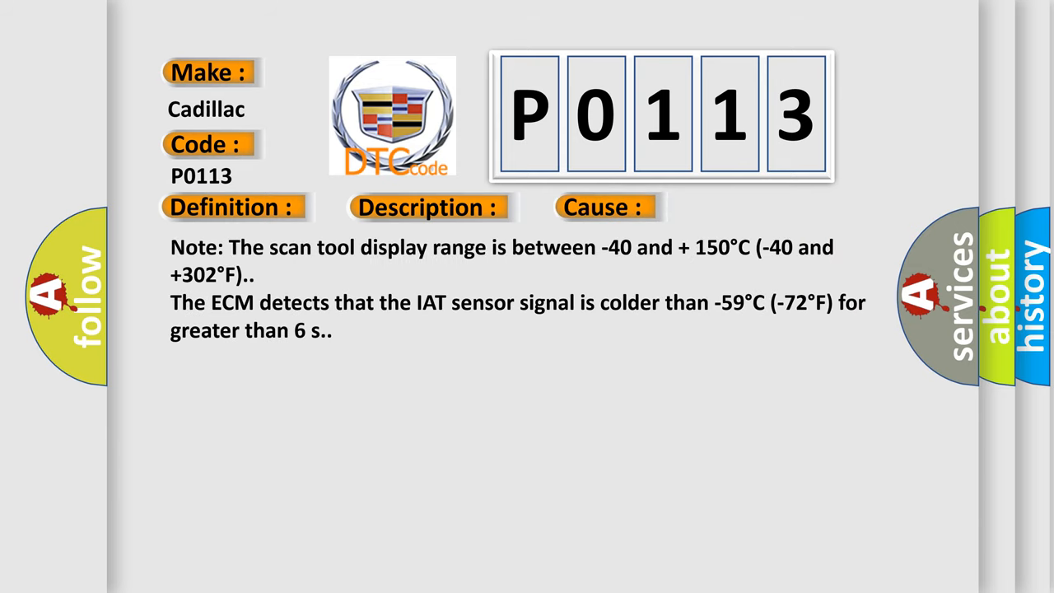